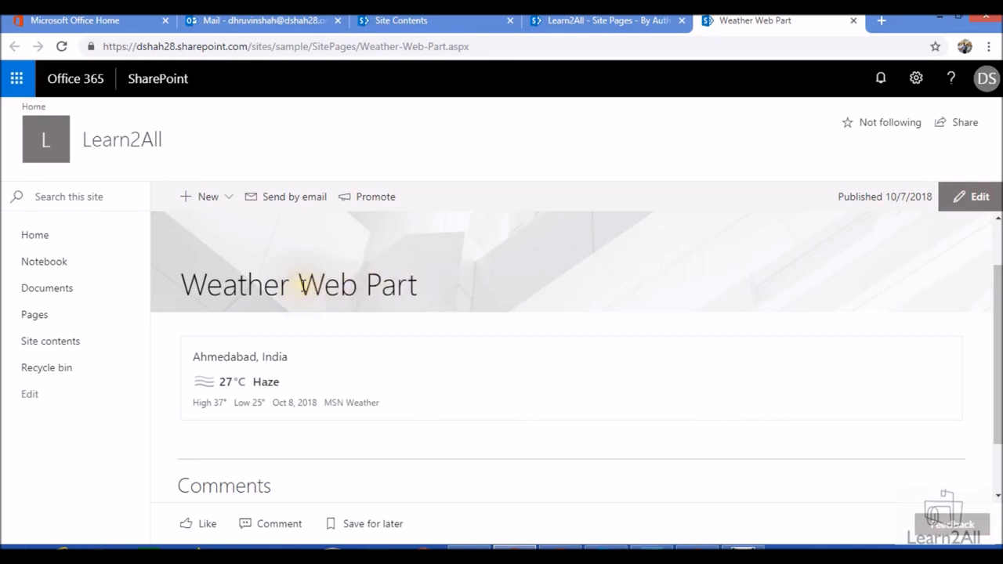
pyautogui.moveTo(765, 394)
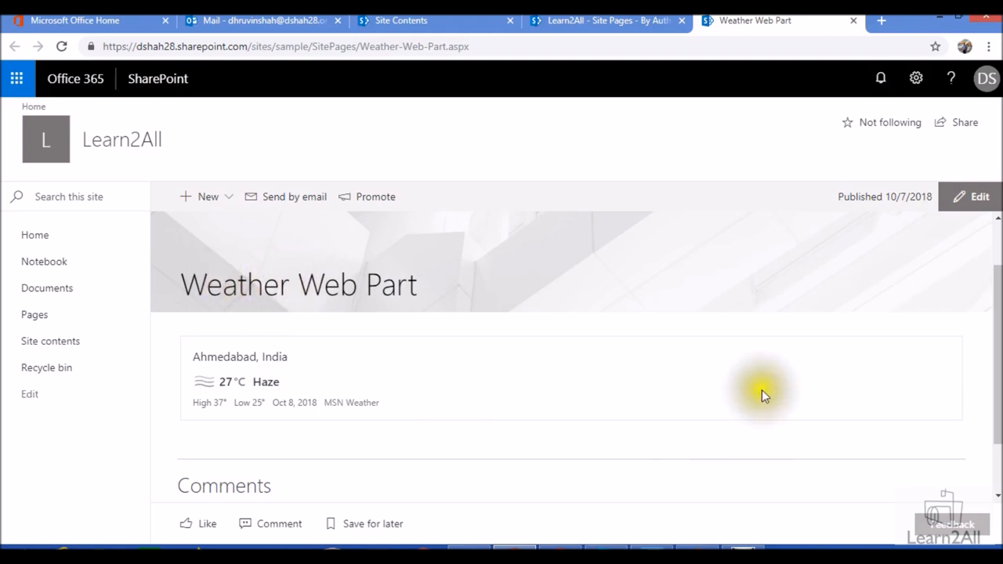
pyautogui.moveTo(439, 286)
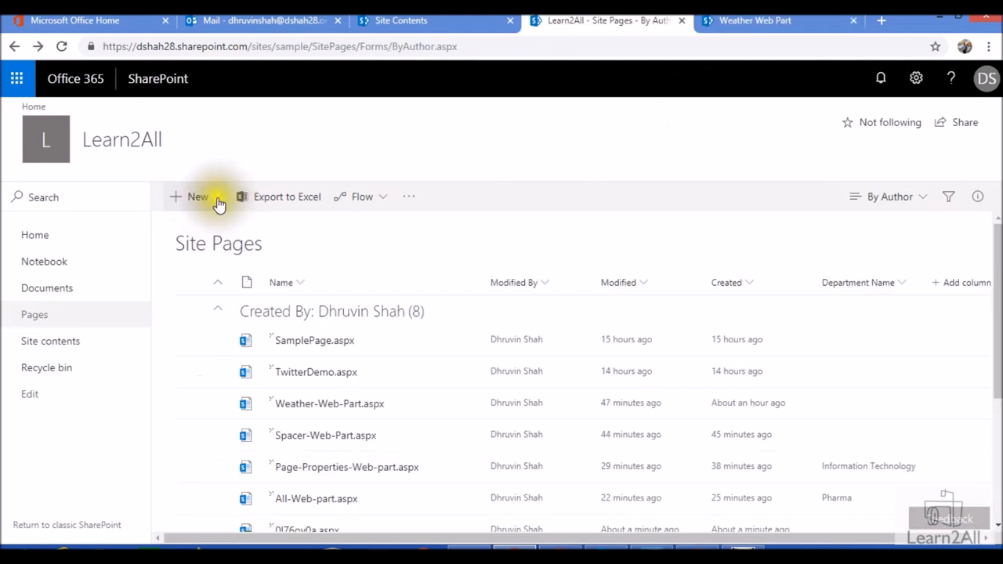
# - Create a new blank Site Page from the Site Pages New menu
pyautogui.click(198, 196)
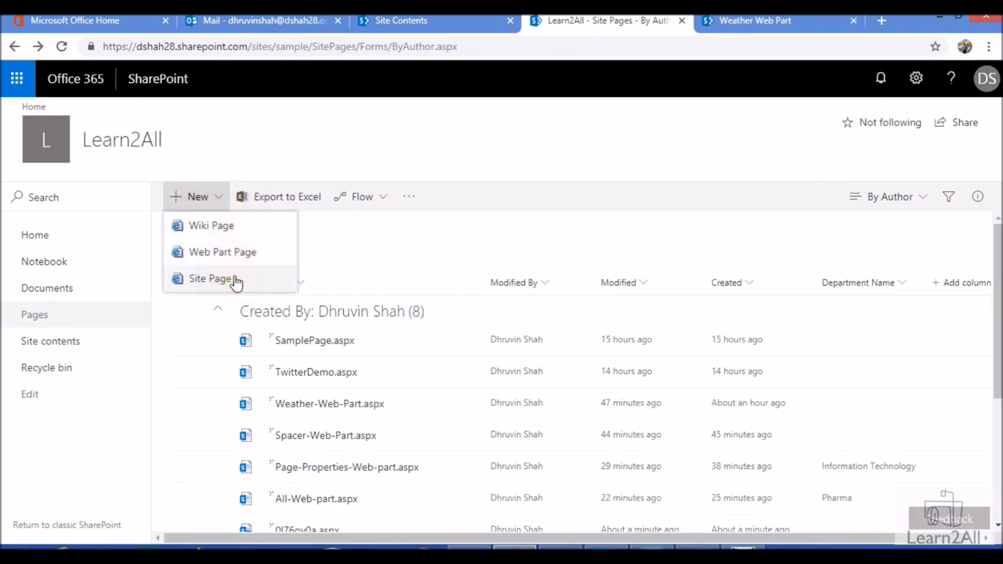
pyautogui.click(211, 279)
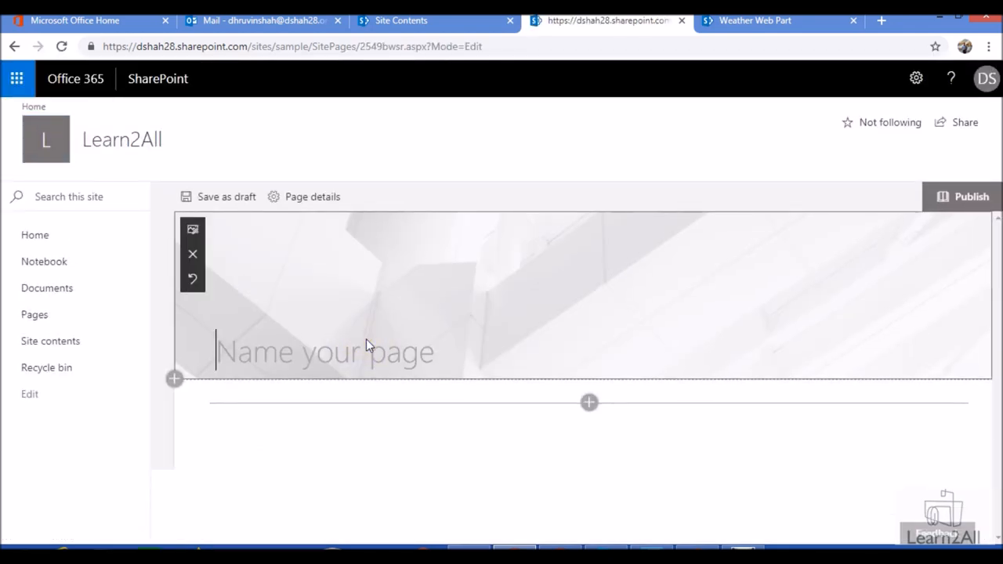
# - Title the page 'Weather web part demo' and search web parts for 'we'
pyautogui.write('Weather web part demo')
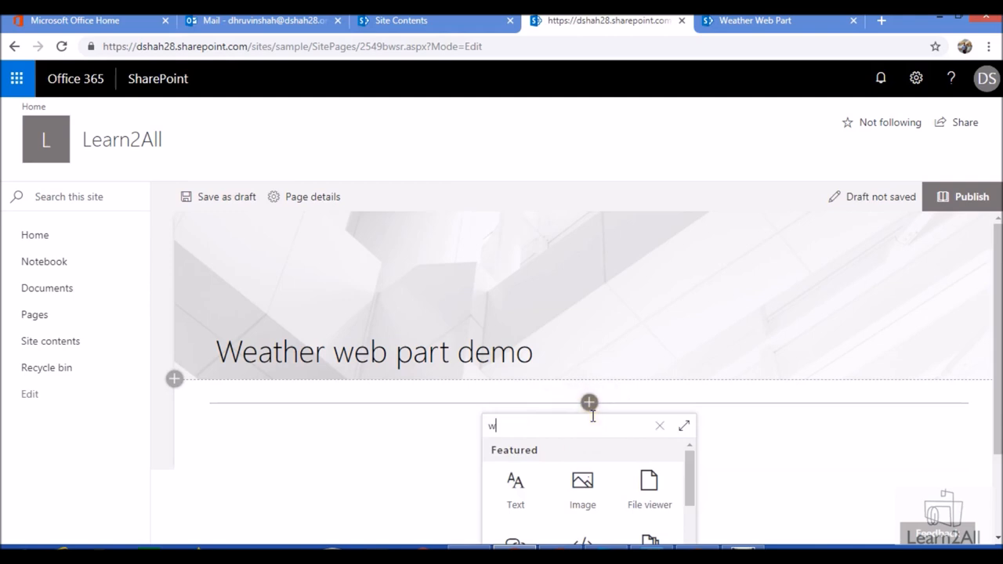
pyautogui.write('e')
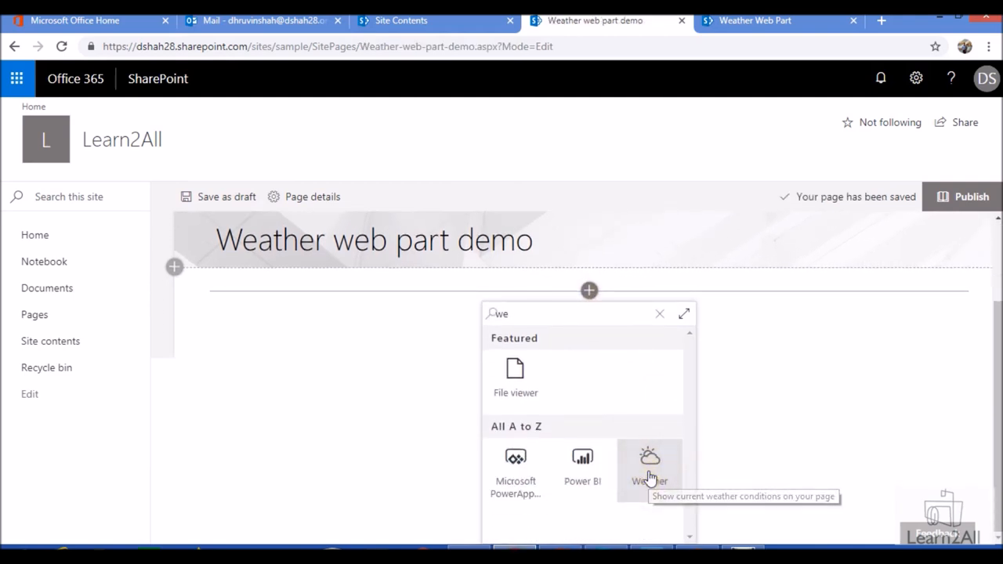
# - Add a Weather web part and set its location to Ahmedabad, India
pyautogui.click(649, 463)
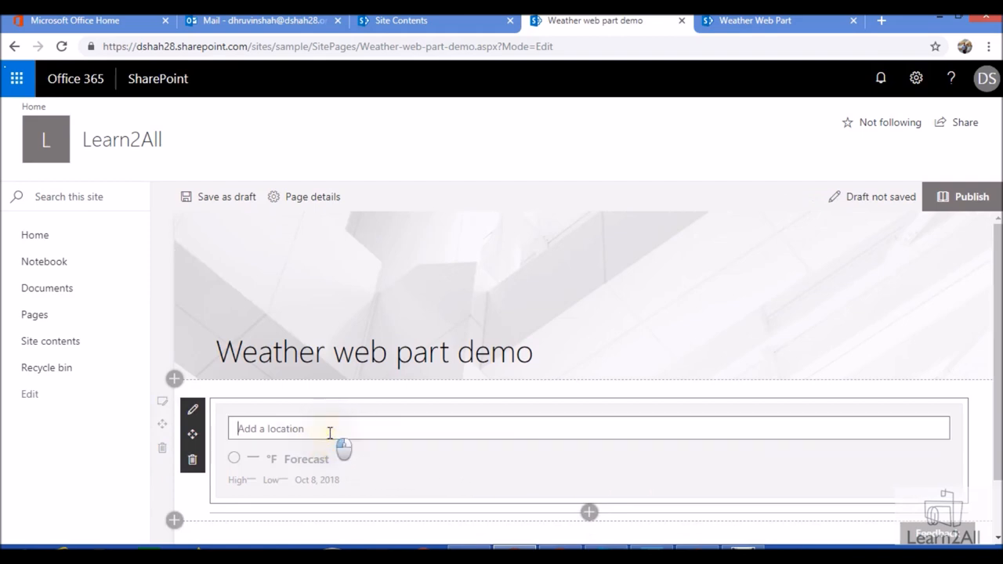
pyautogui.click(226, 197)
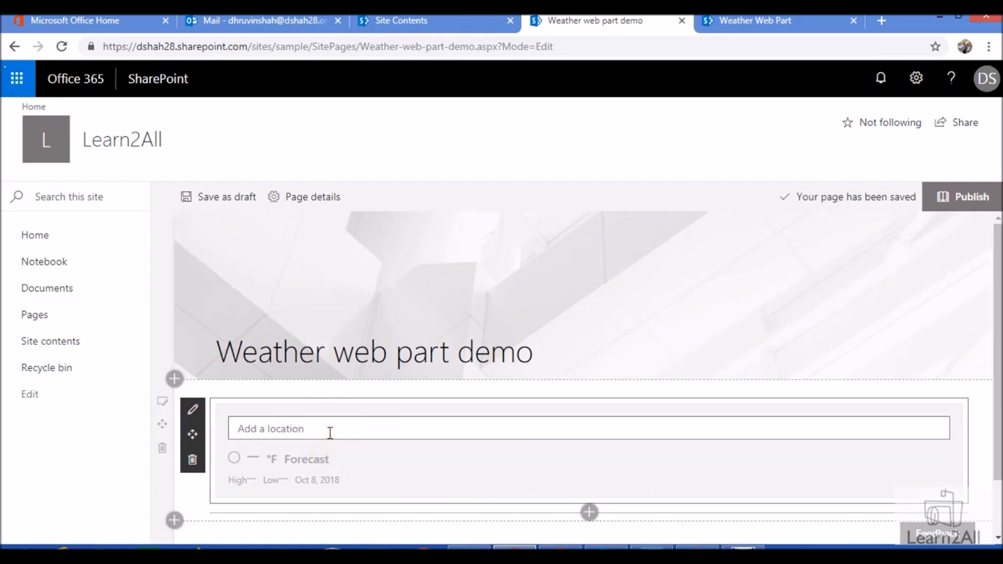
pyautogui.write('ah')
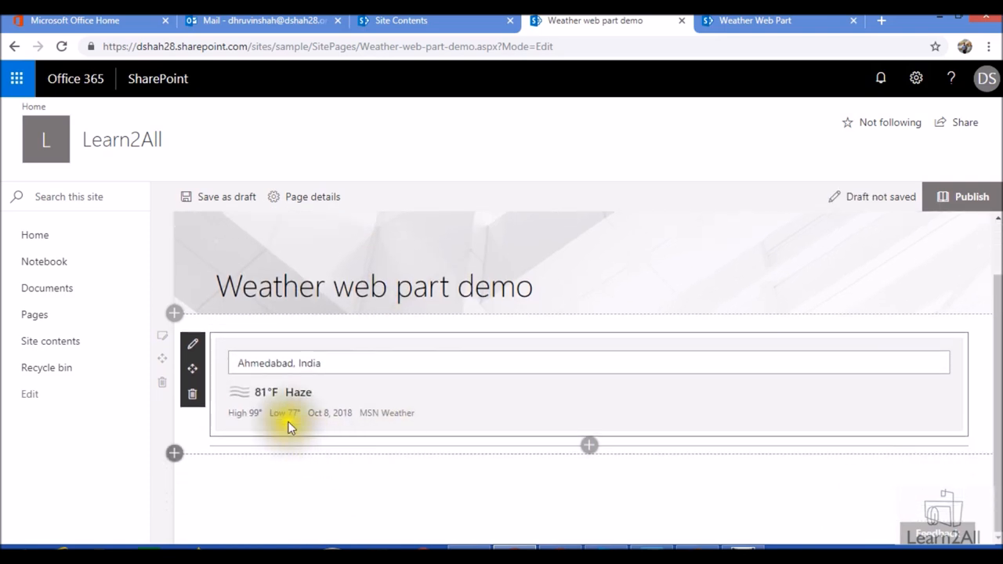
pyautogui.moveTo(386, 423)
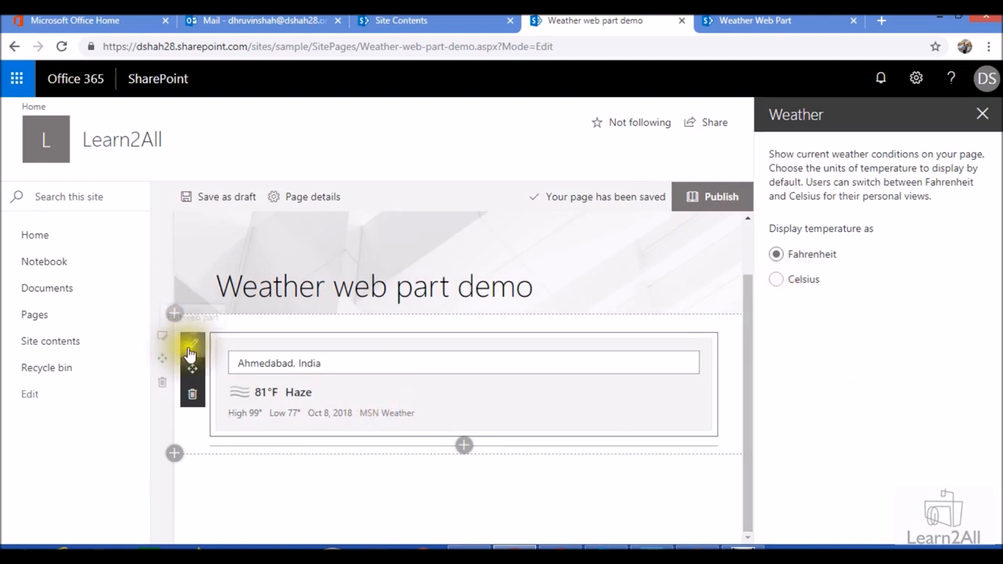
pyautogui.moveTo(397, 332)
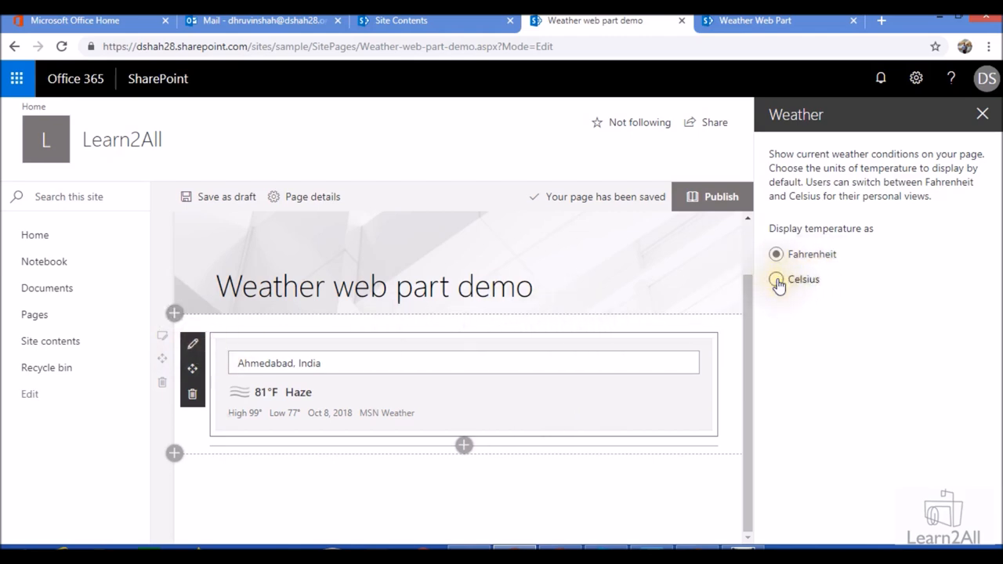
# - Switch the weather web part to Celsius and publish the page
pyautogui.click(776, 279)
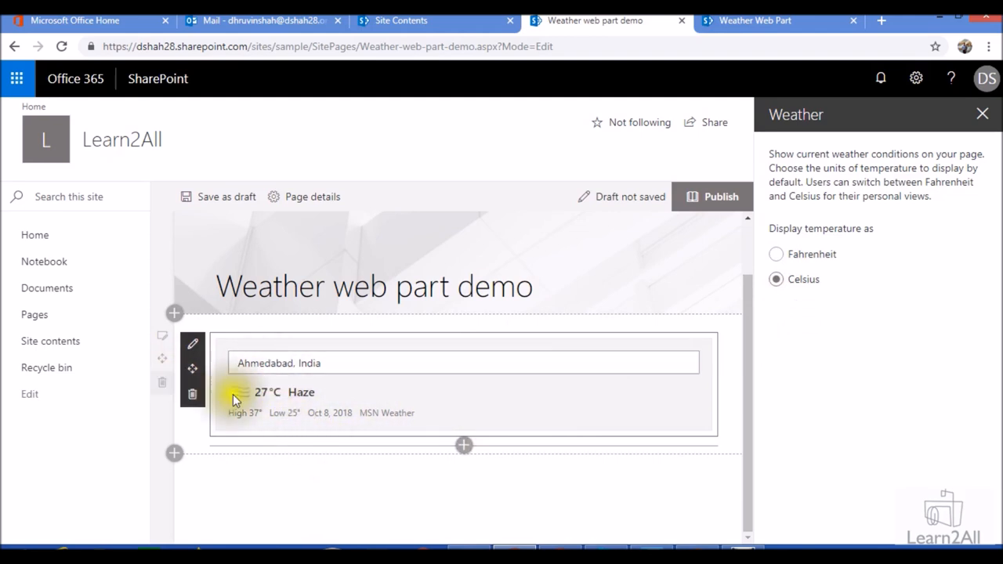
pyautogui.click(225, 198)
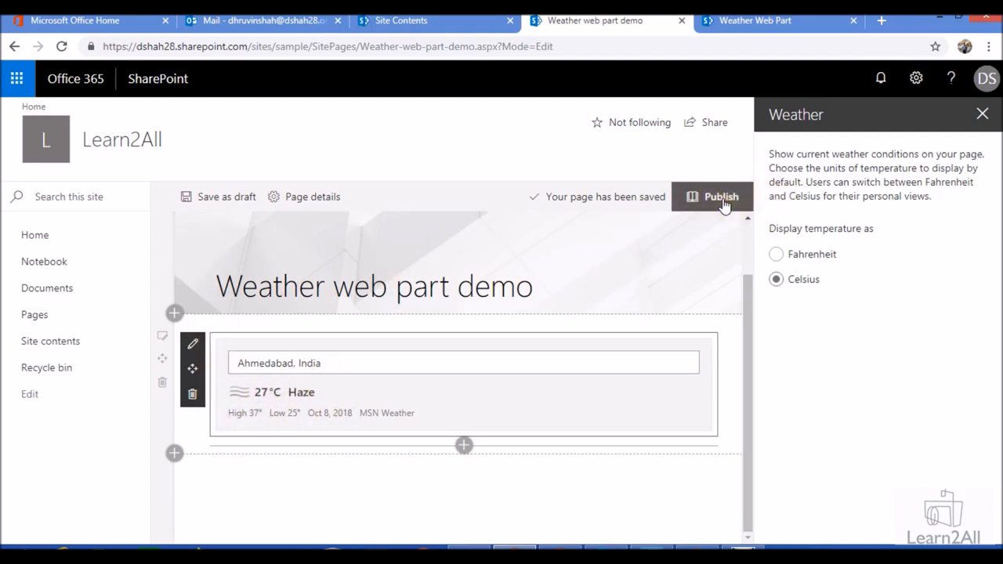
pyautogui.click(721, 195)
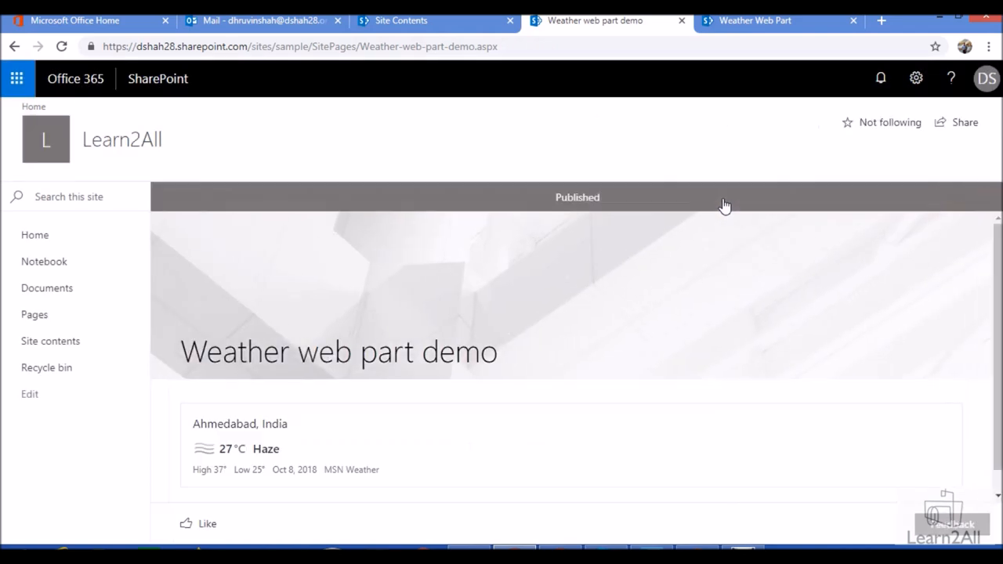